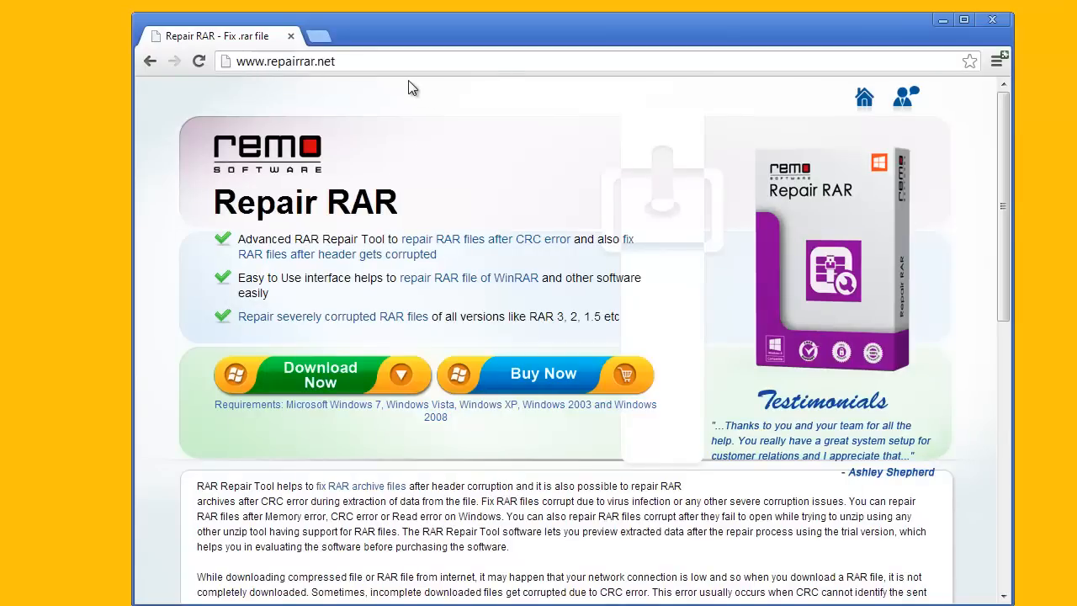
mouse_move(404, 75)
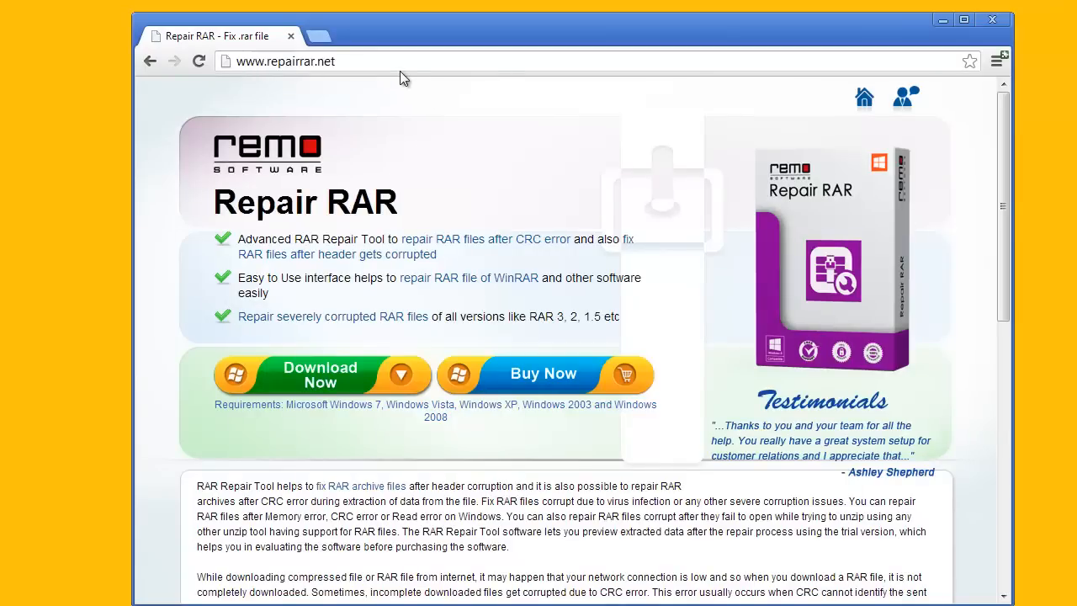
mouse_move(240, 192)
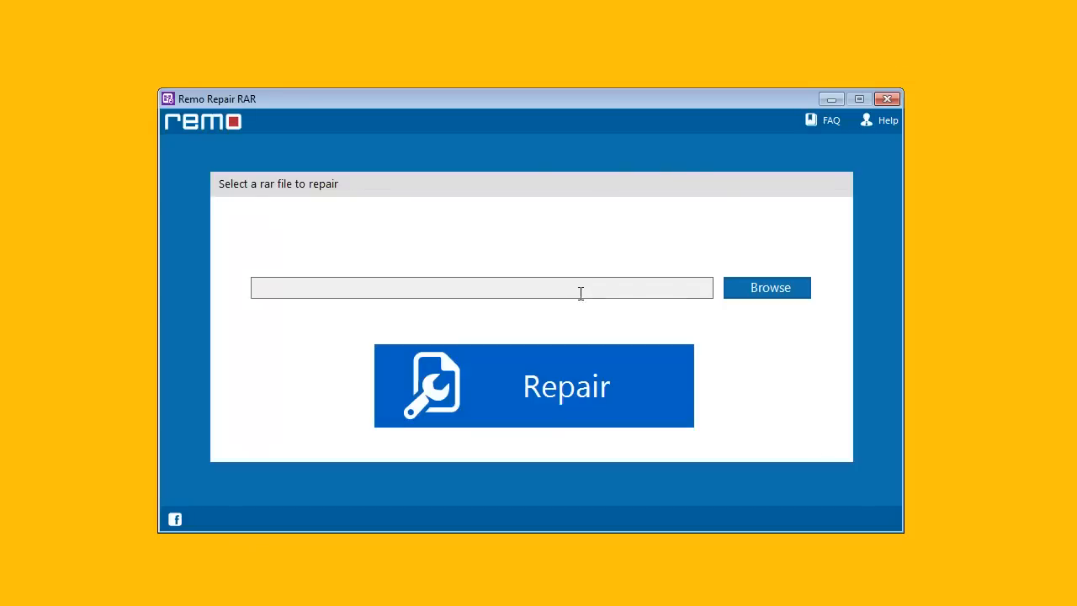
mouse_move(760, 316)
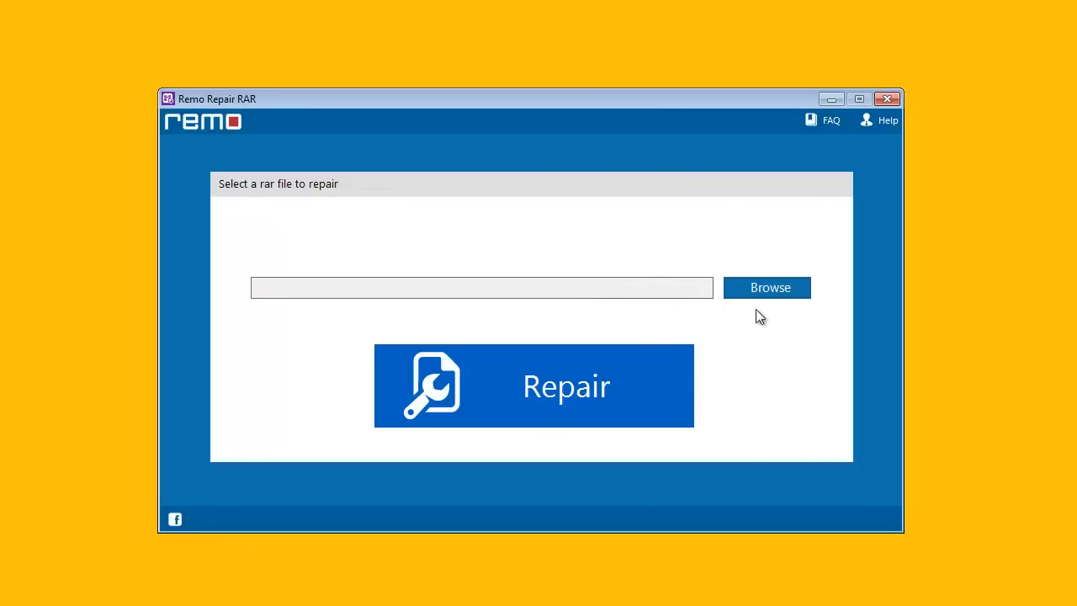
mouse_move(767, 295)
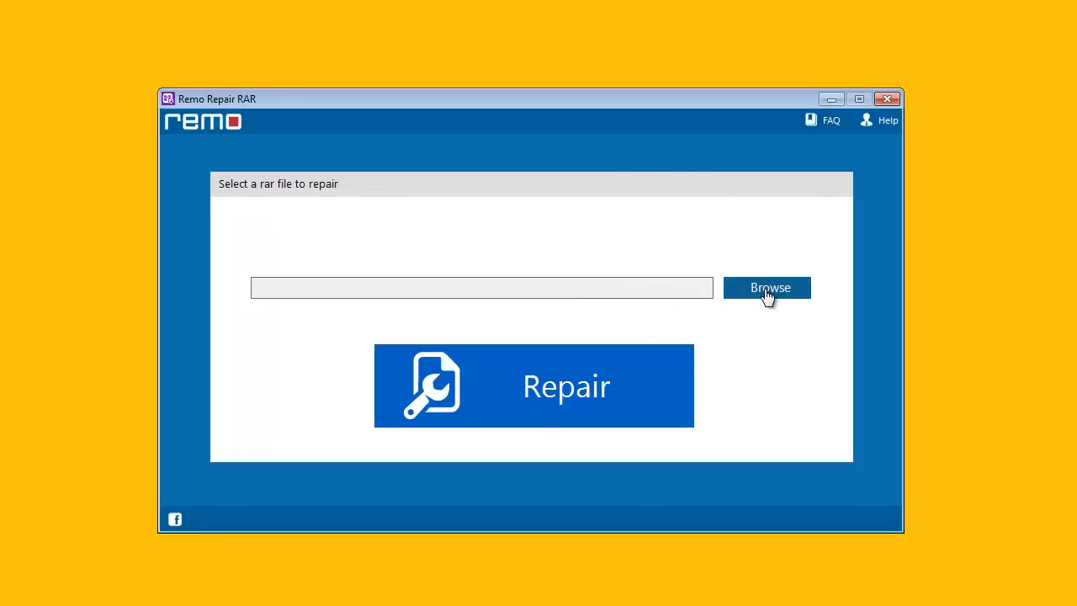
Step: Select demo.rar from the Desktop as the corrupted archive and run the repair
left_click(768, 287)
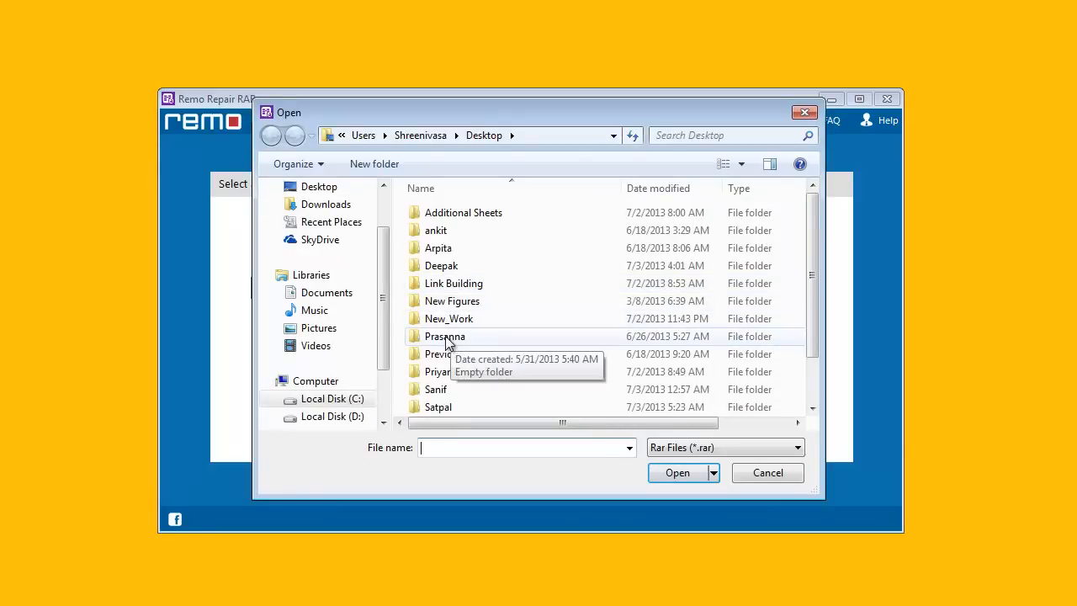
scroll("down", 3)
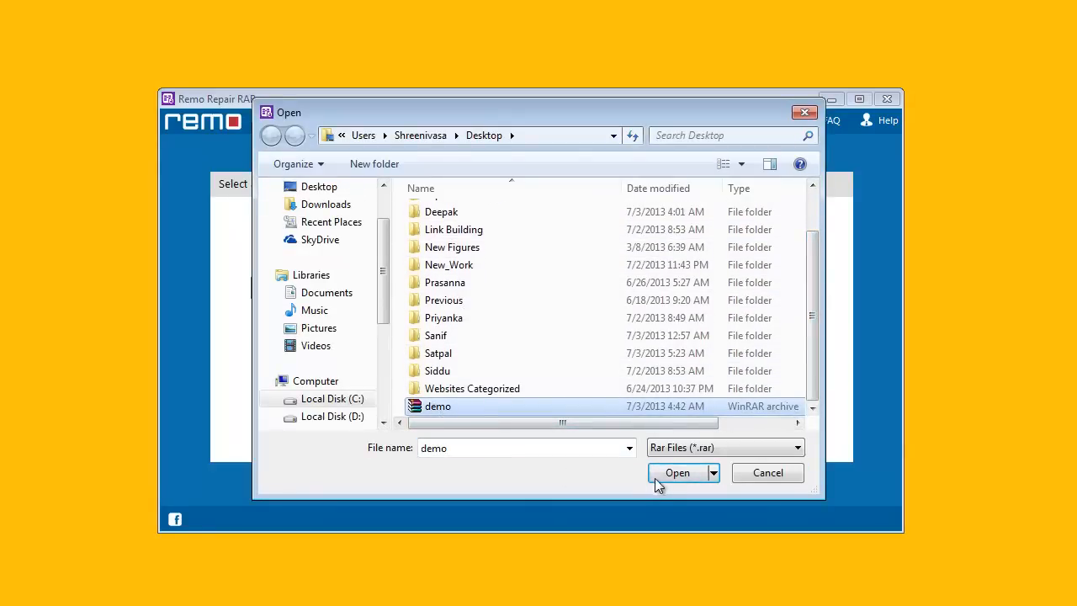
left_click(677, 472)
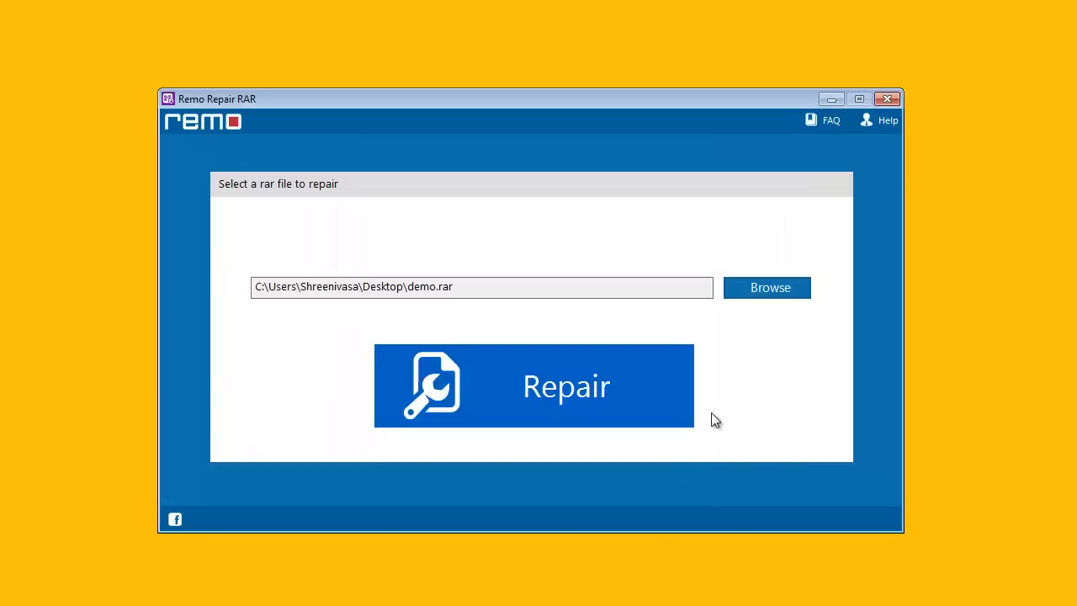
mouse_move(548, 390)
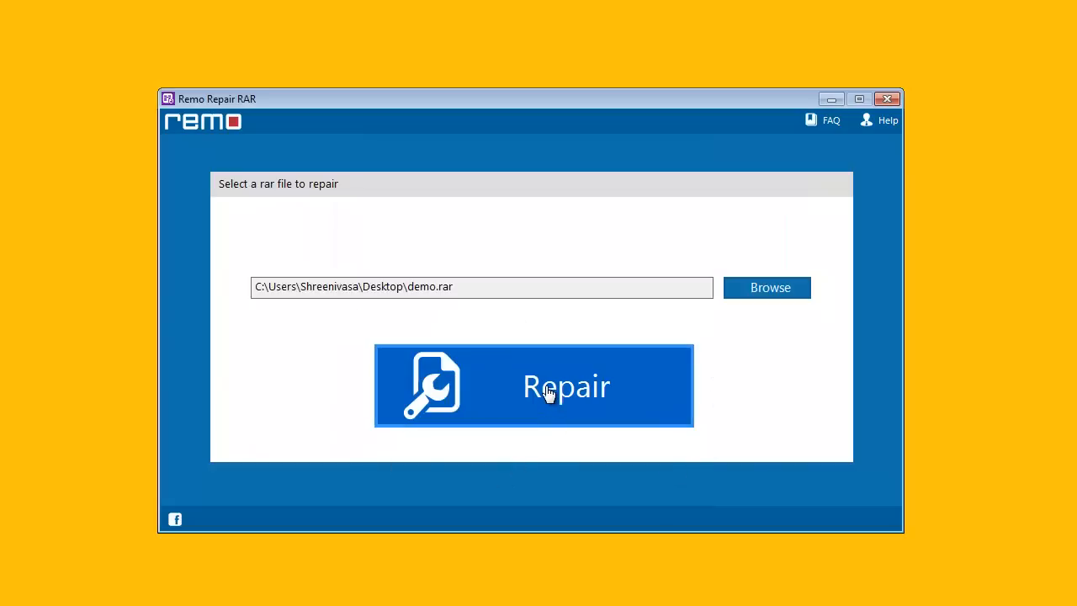
left_click(534, 385)
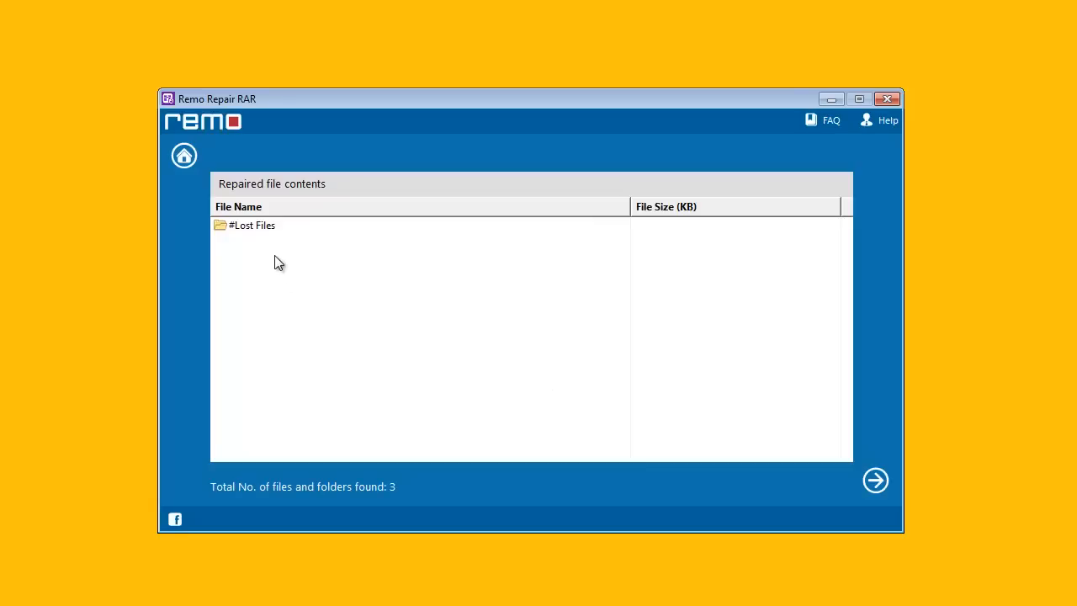
Step: Inspect the recovered JPEGs inside #Lost Files, return to the listing and proceed to saving
double_click(252, 226)
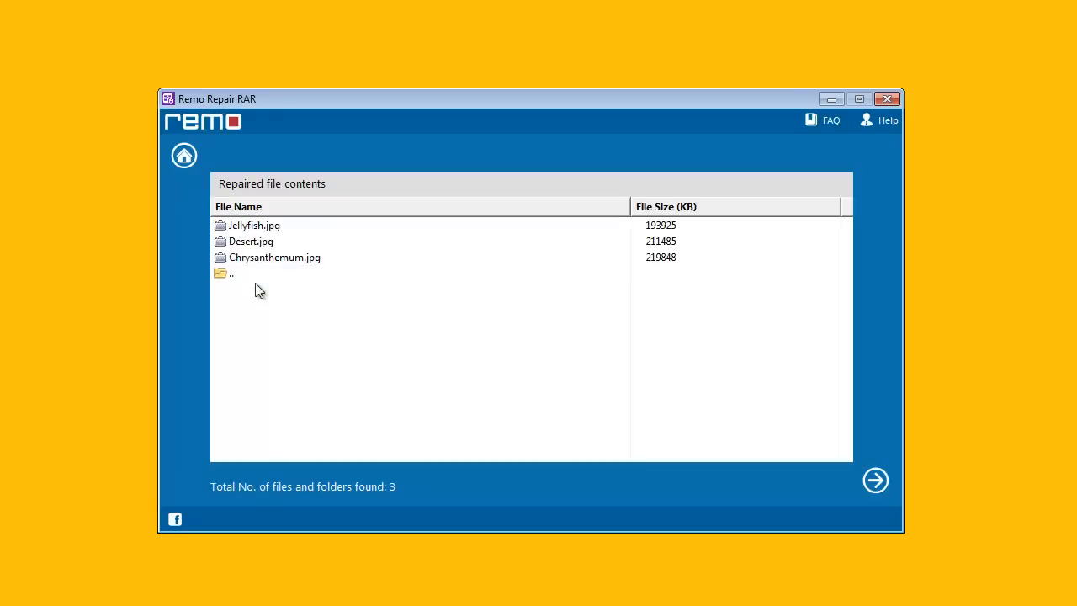
left_click(250, 242)
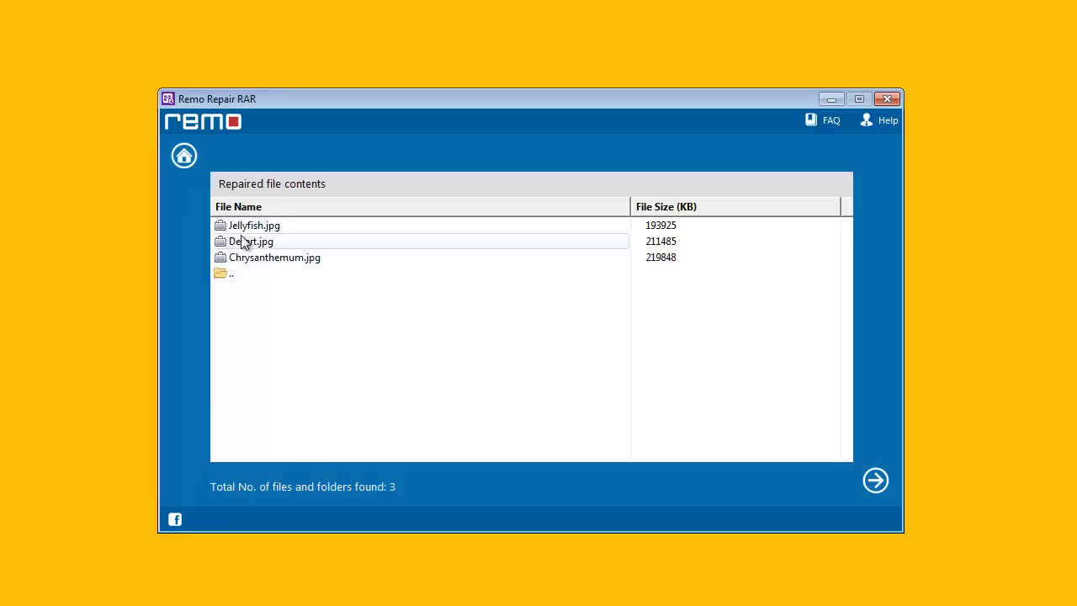
left_click(236, 272)
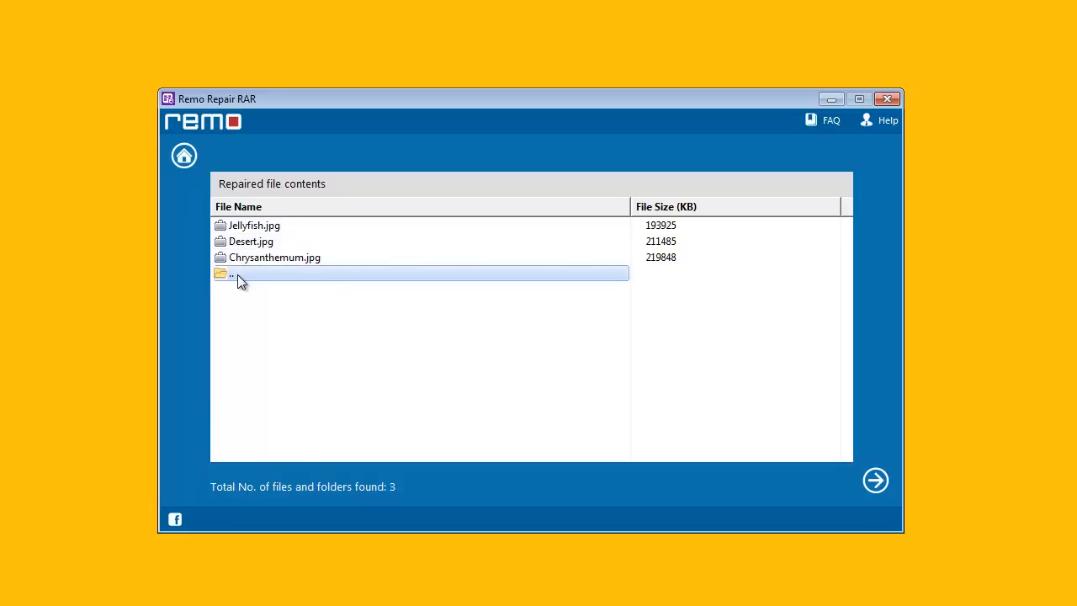
double_click(239, 273)
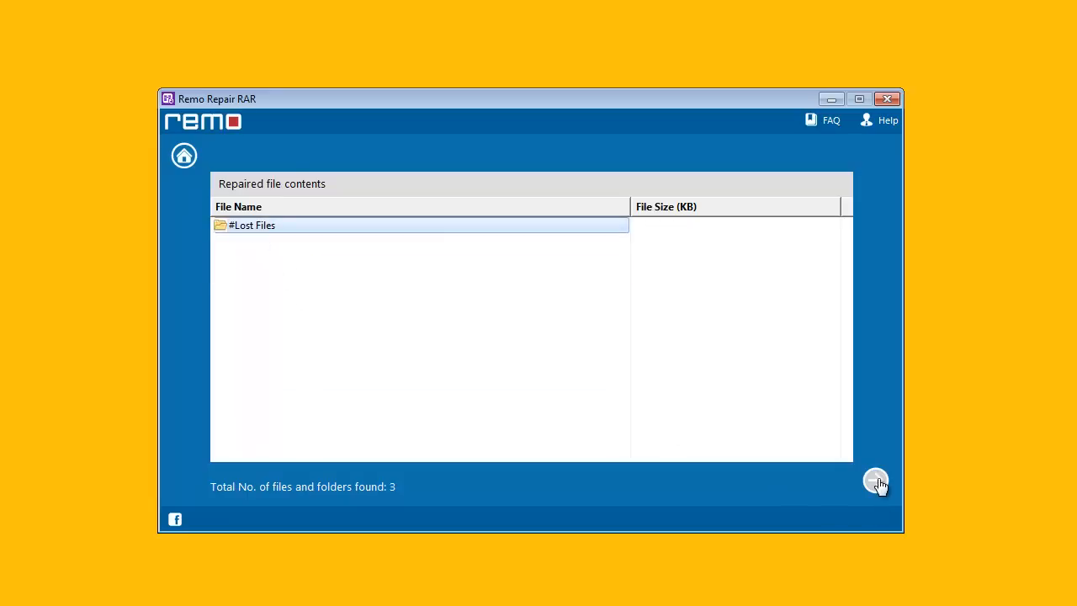
left_click(875, 480)
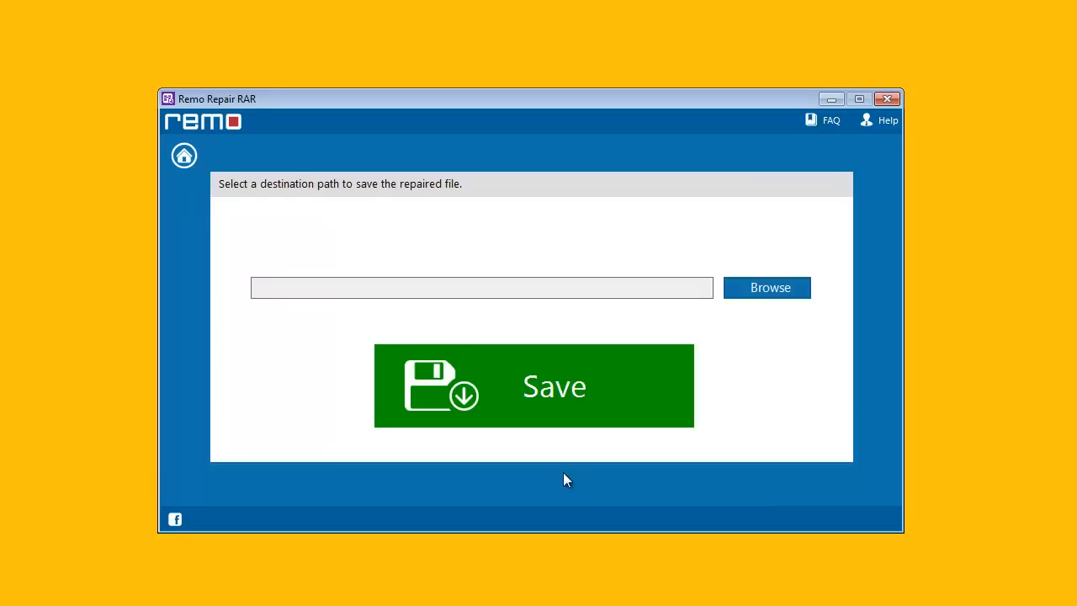
mouse_move(327, 450)
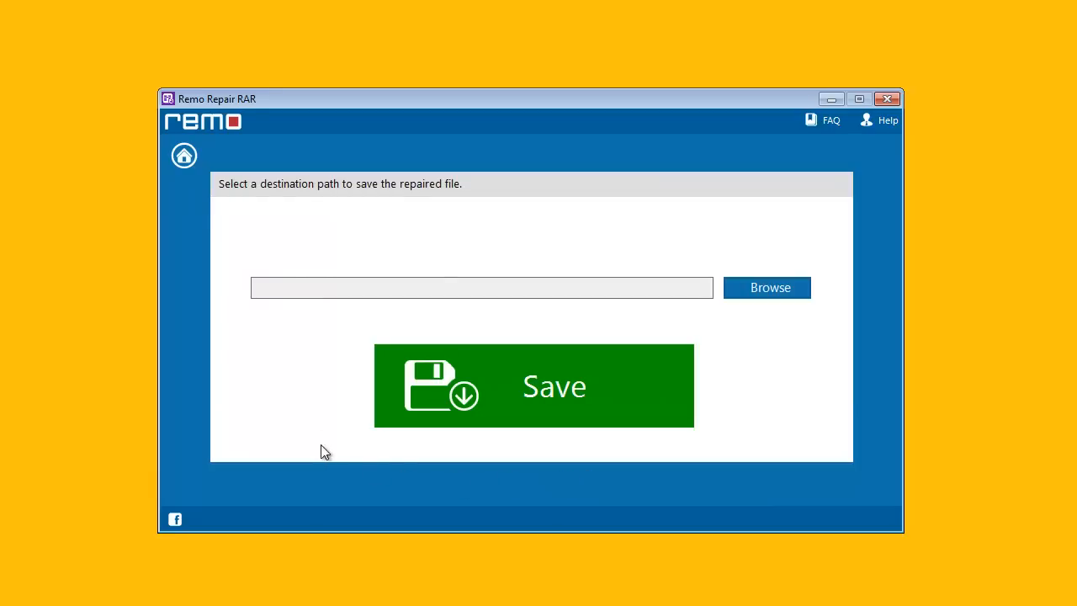
mouse_move(769, 286)
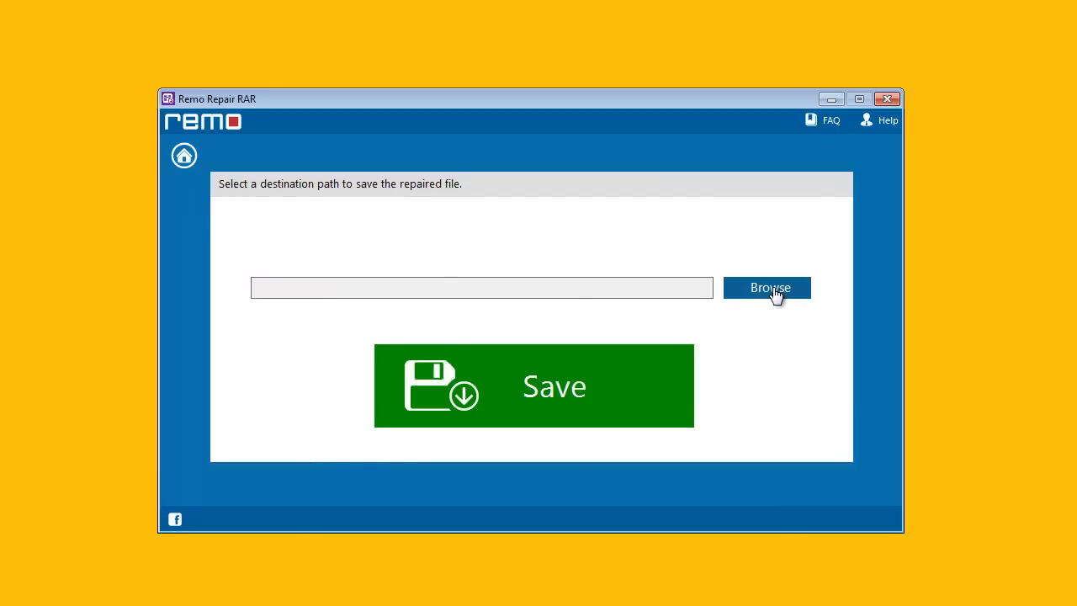
Step: Save the repaired archive to Local Disk (D:) and acknowledge the 'Saving process completed' message
left_click(768, 288)
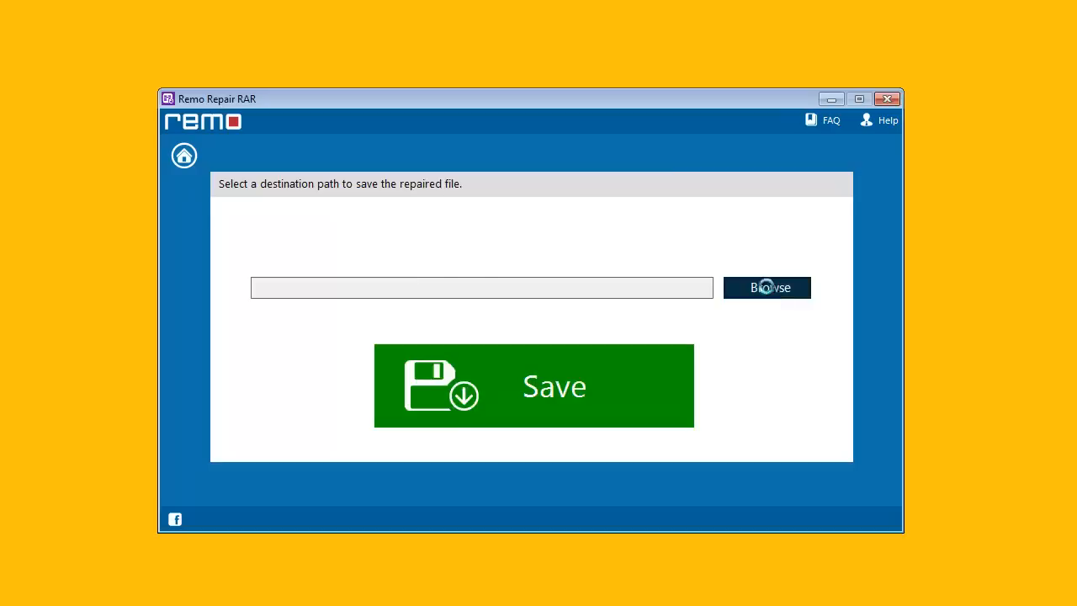
left_click(768, 286)
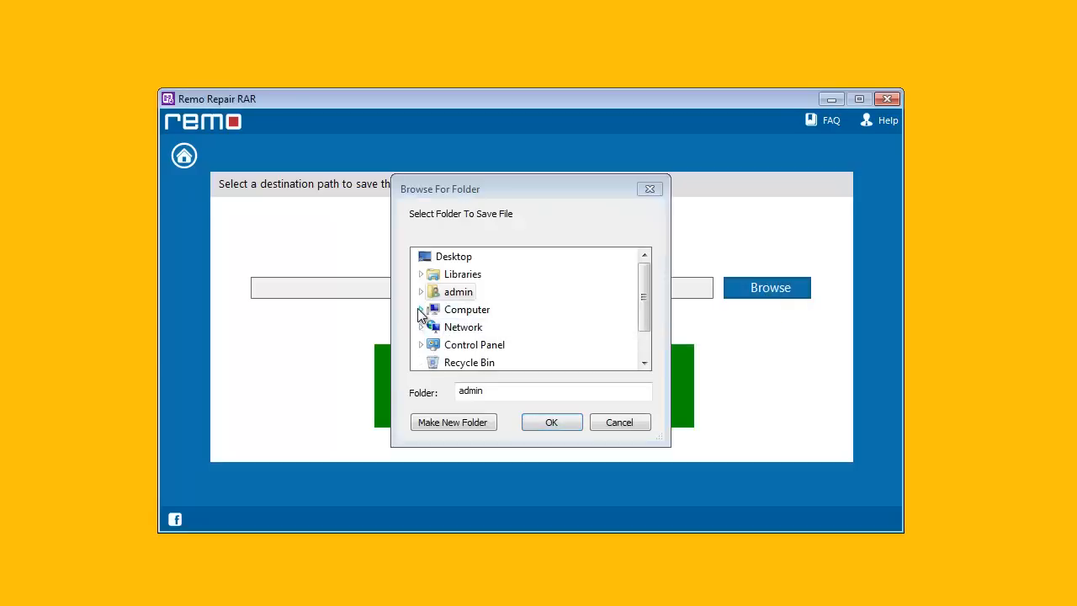
left_click(484, 343)
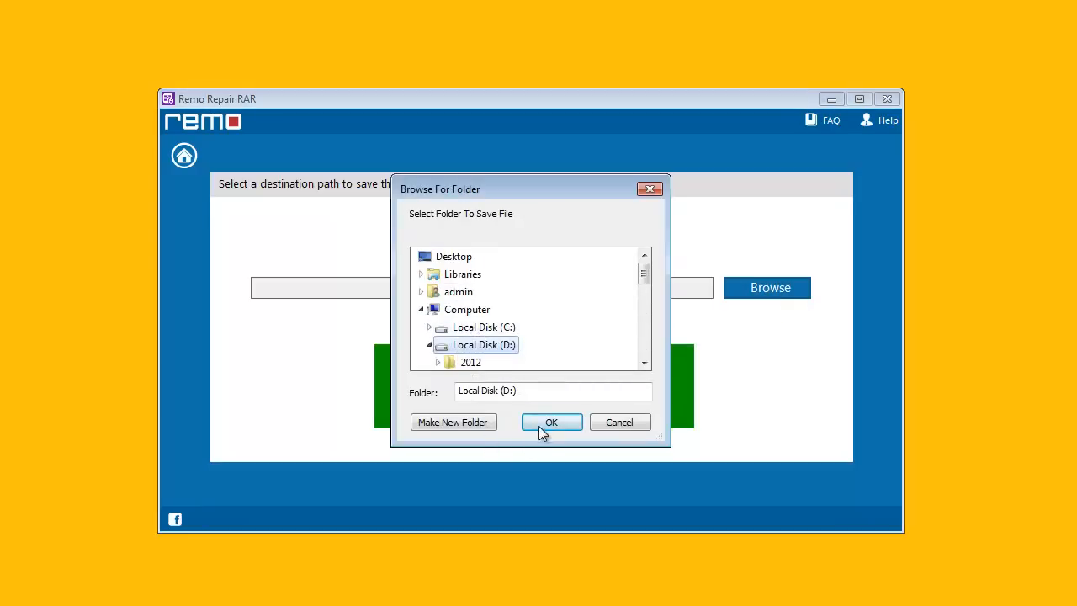
left_click(552, 423)
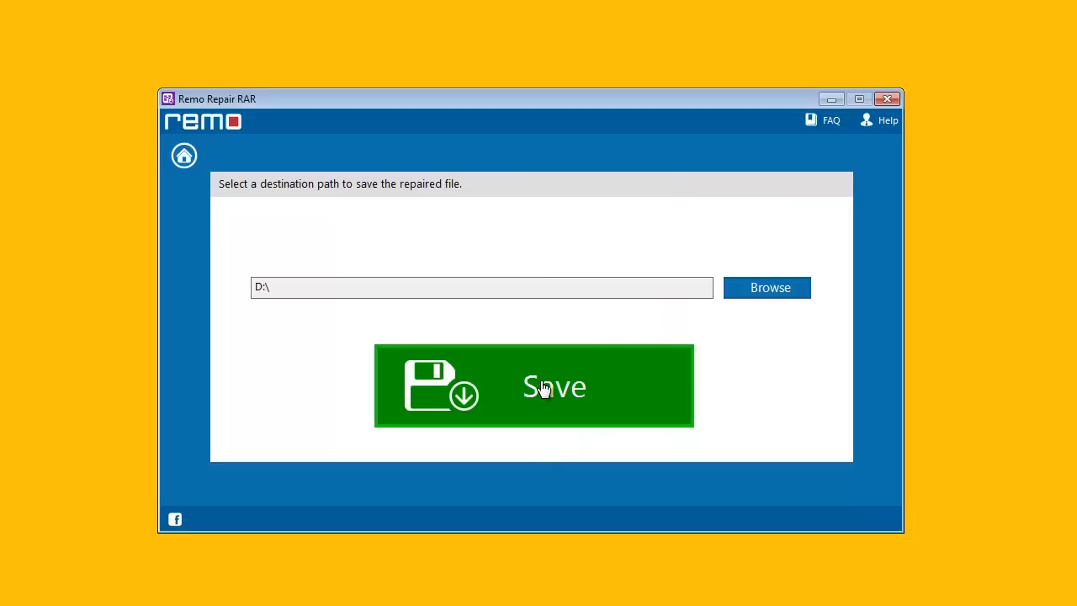
left_click(553, 386)
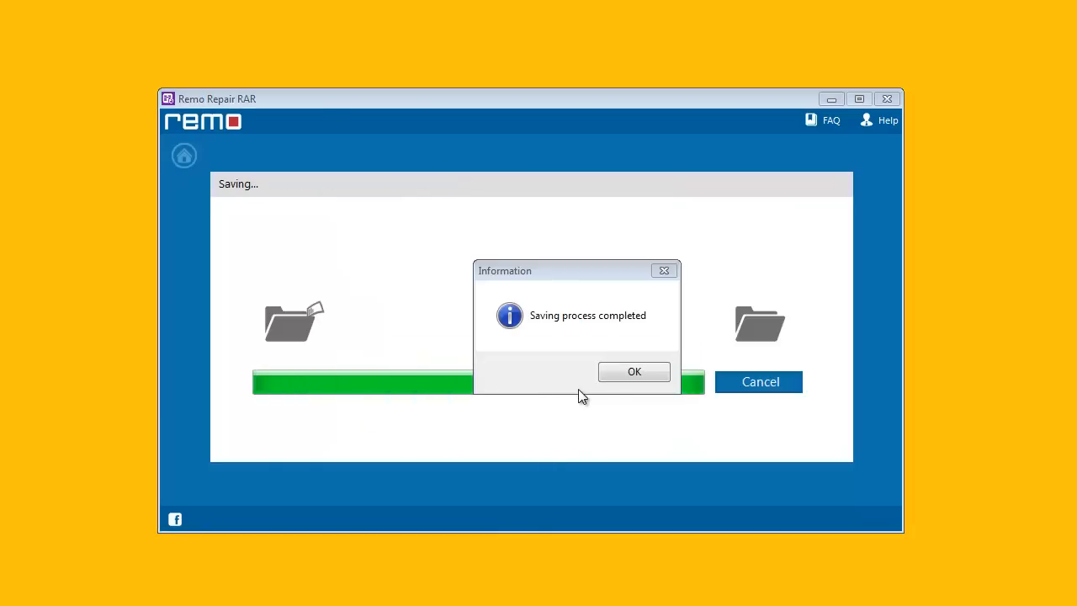
left_click(634, 372)
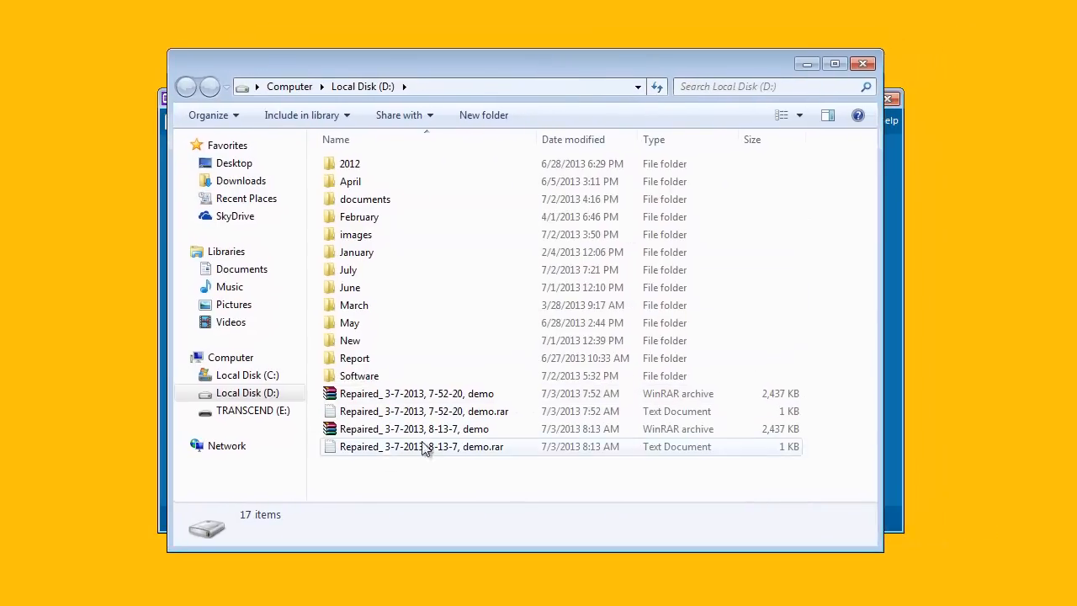
Step: Open the newest Repaired demo archive from D: in WinRAR and view Jellyfish.jpg in Photo Viewer
left_click(414, 429)
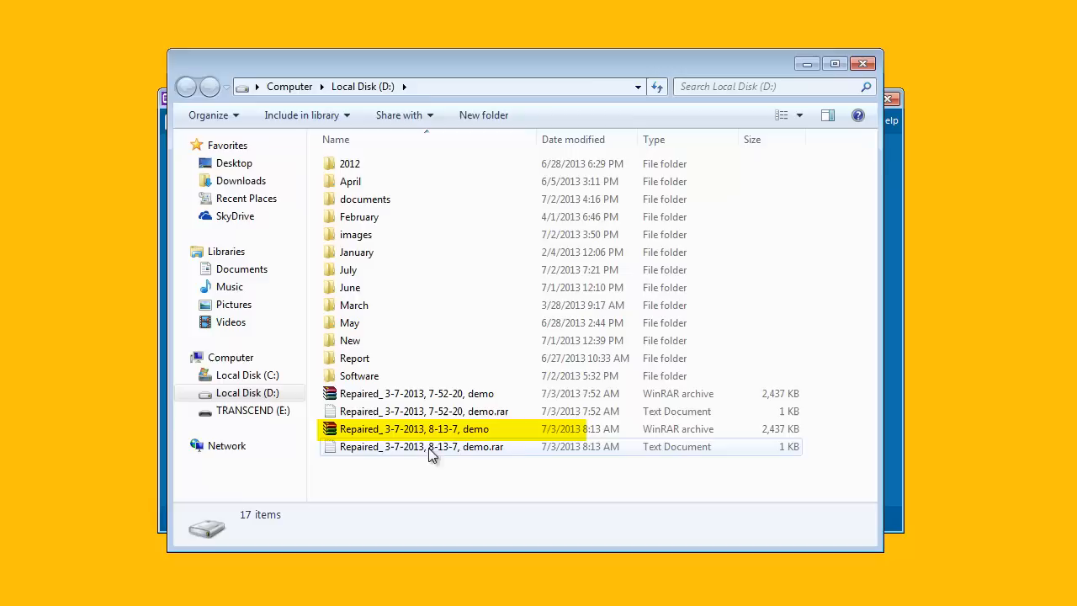
double_click(414, 429)
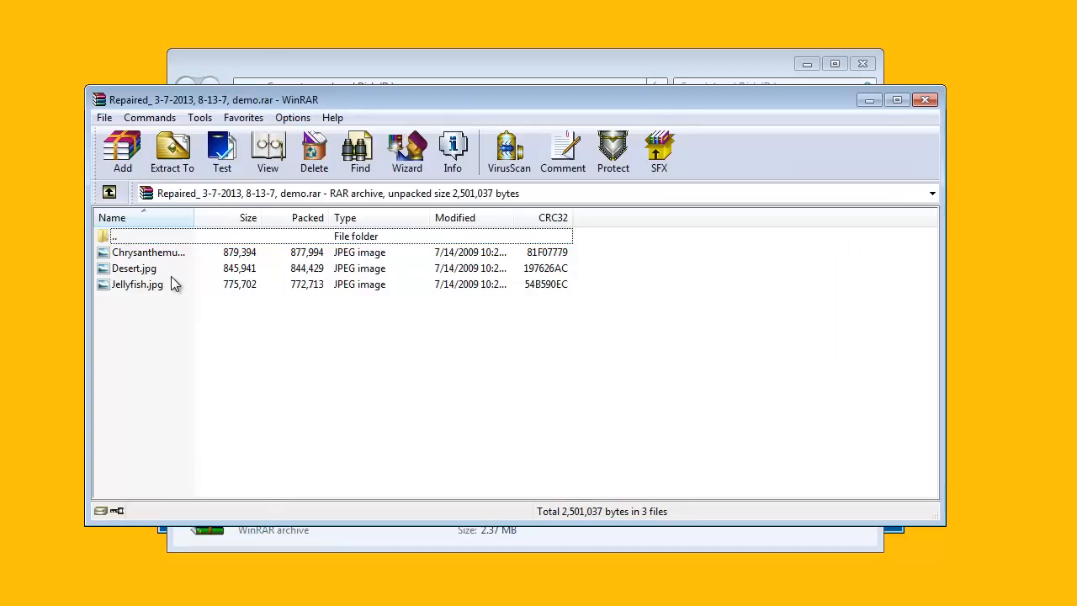
double_click(148, 252)
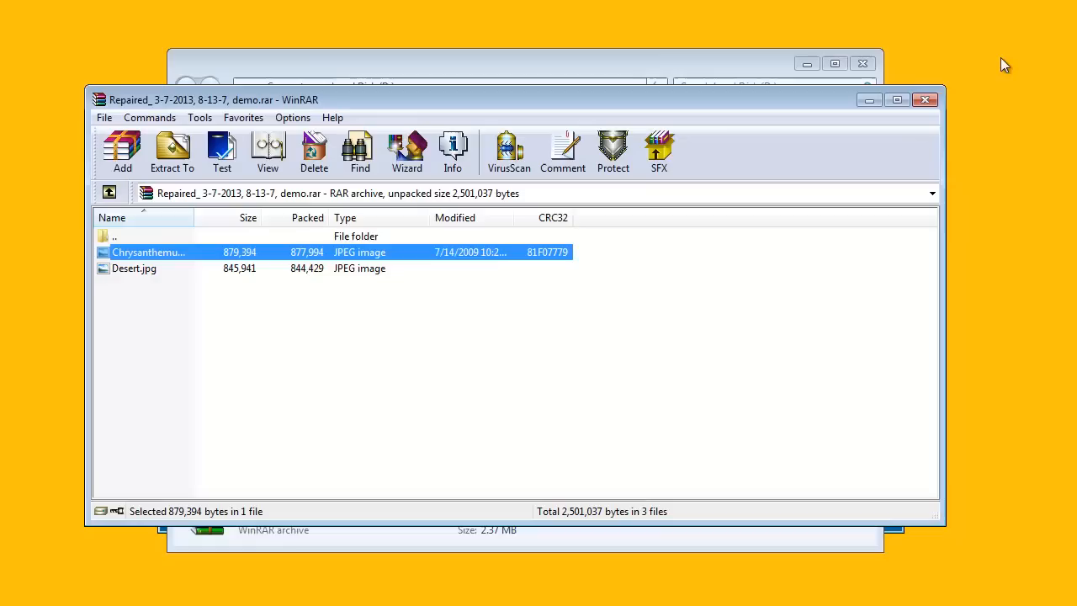
double_click(148, 253)
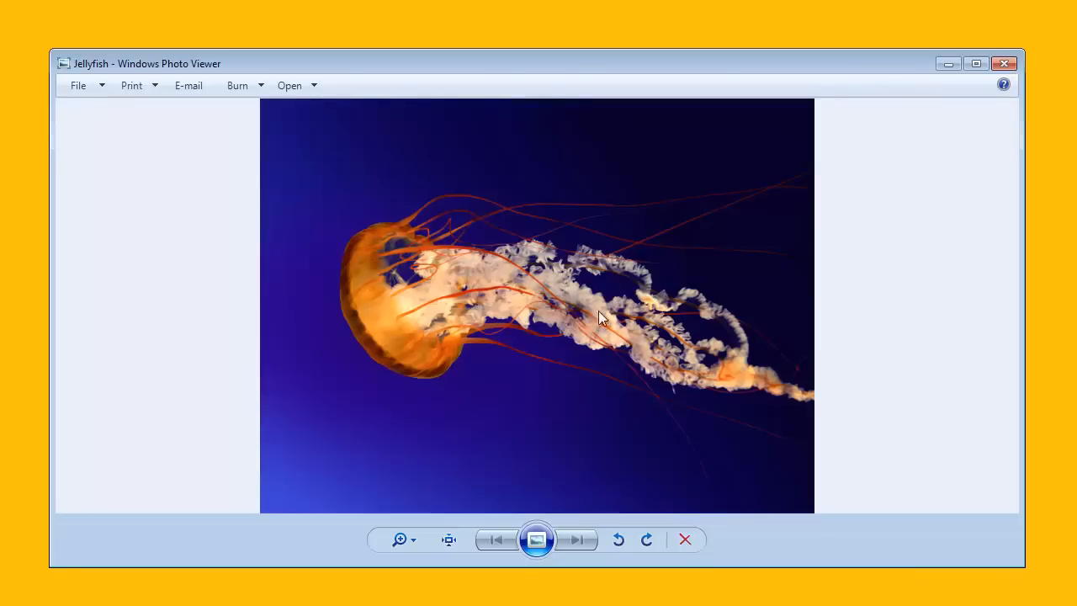